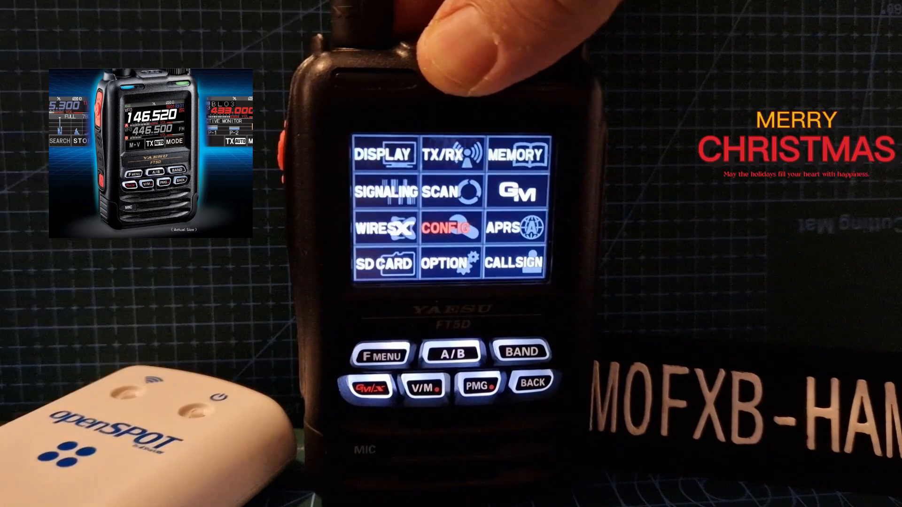
# Step: Set 14 RPT ARS to OFF in CONFIG and return to the configuration list
pyautogui.click(445, 228)
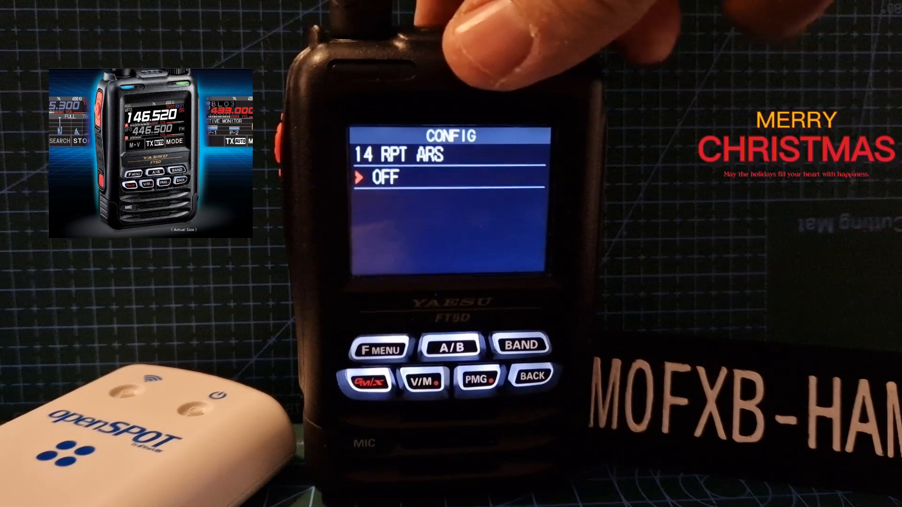
pyautogui.click(531, 380)
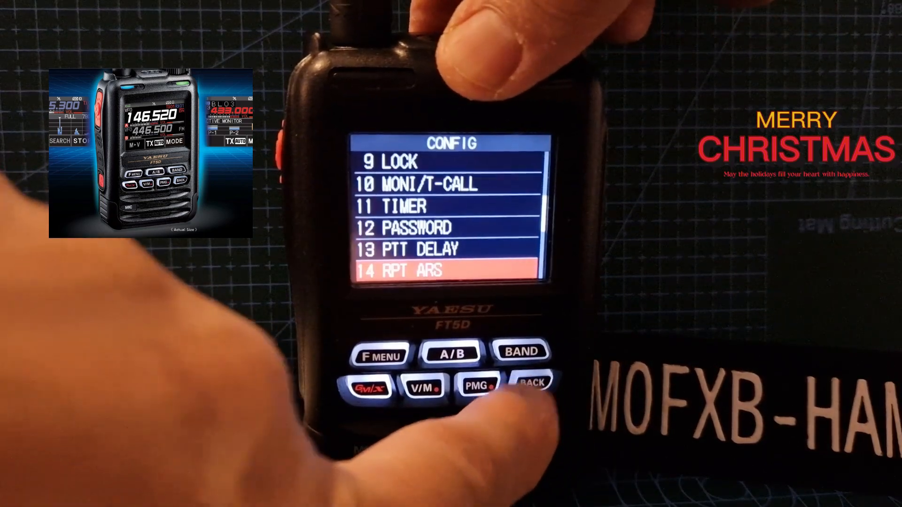